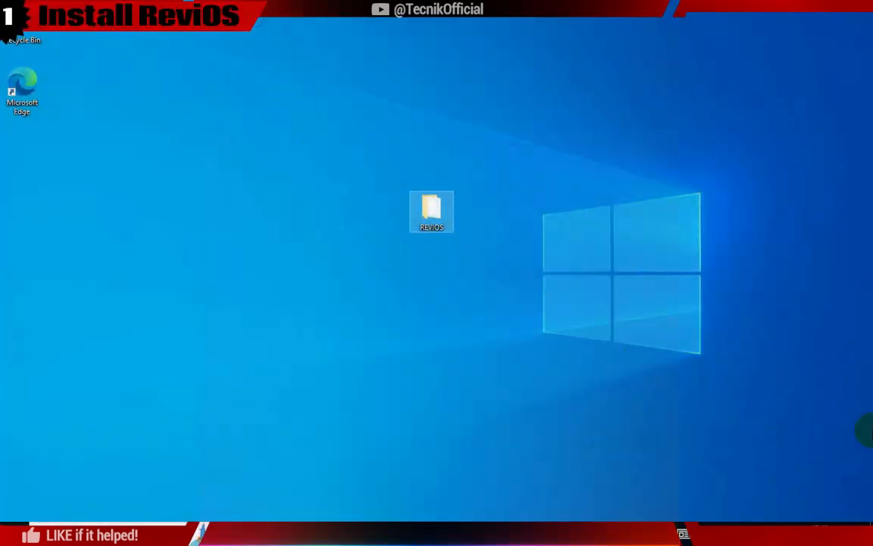
# - Open the desktop REVIOS folder and bring up actions for the AME Wizard Beta_2 zip
pyautogui.click(431, 211)
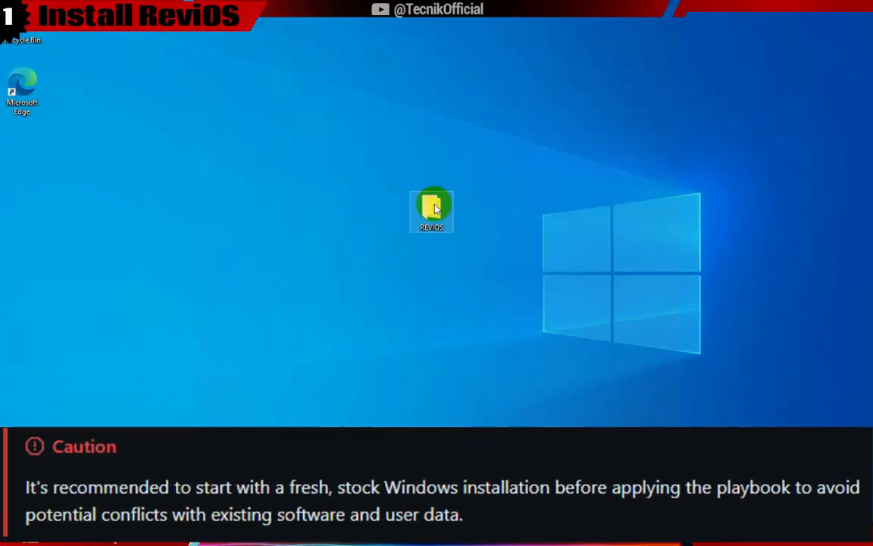
pyautogui.doubleClick(431, 207)
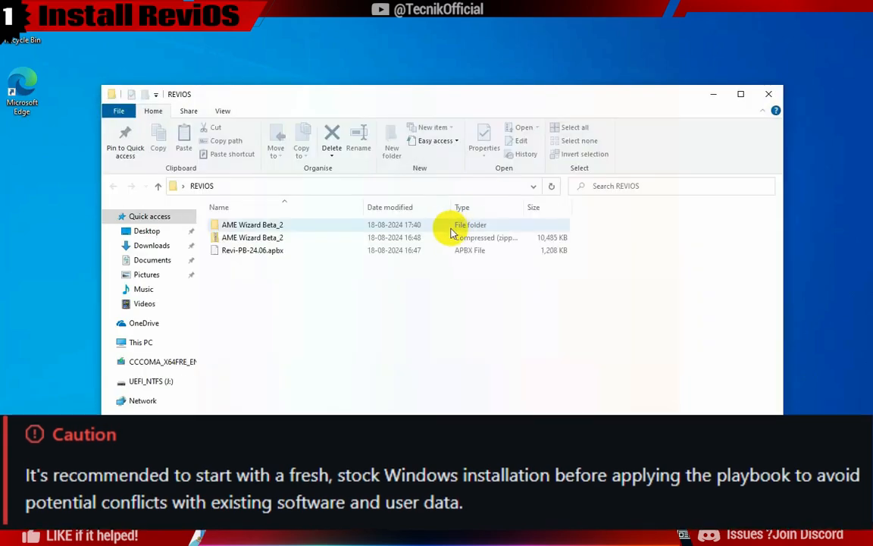
pyautogui.click(252, 238)
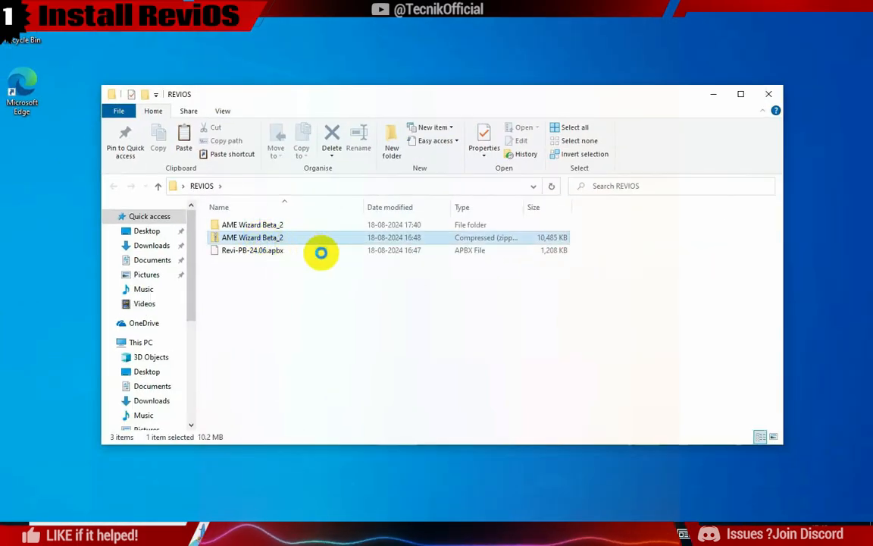
pyautogui.rightClick(252, 237)
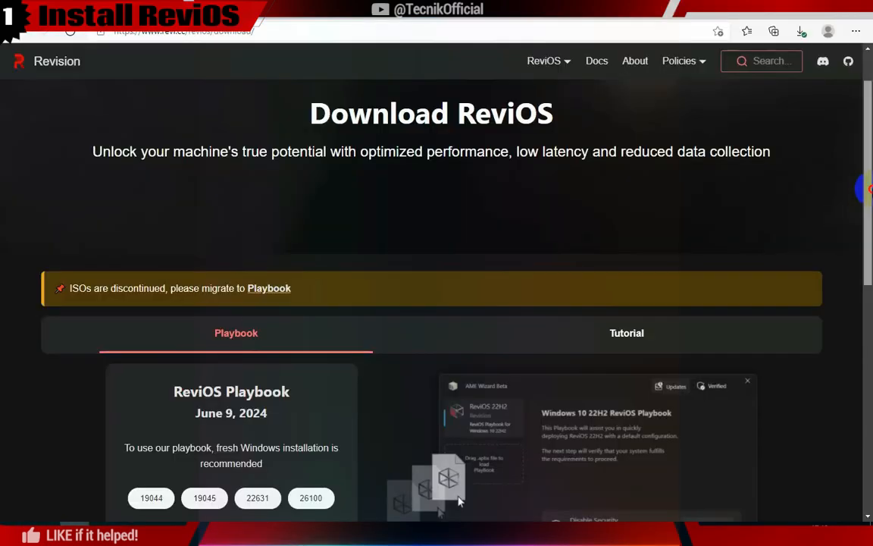
# - Scroll the revi.cc download page and open the Applying Playbook installation guide
pyautogui.scroll(-3)
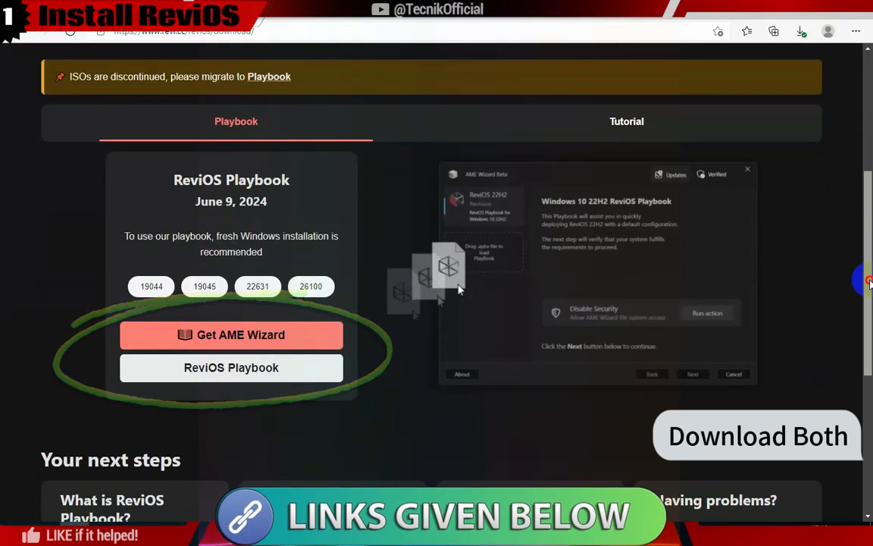
pyautogui.scroll(-3)
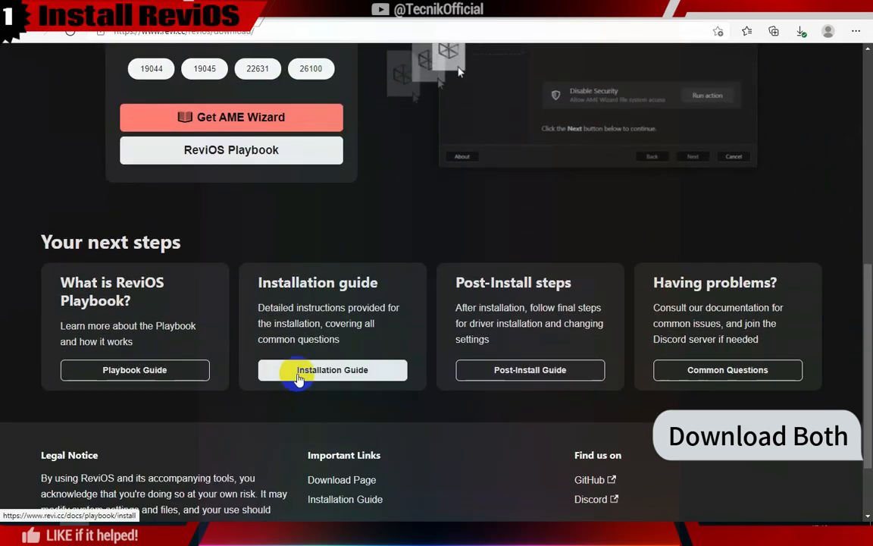
pyautogui.click(332, 369)
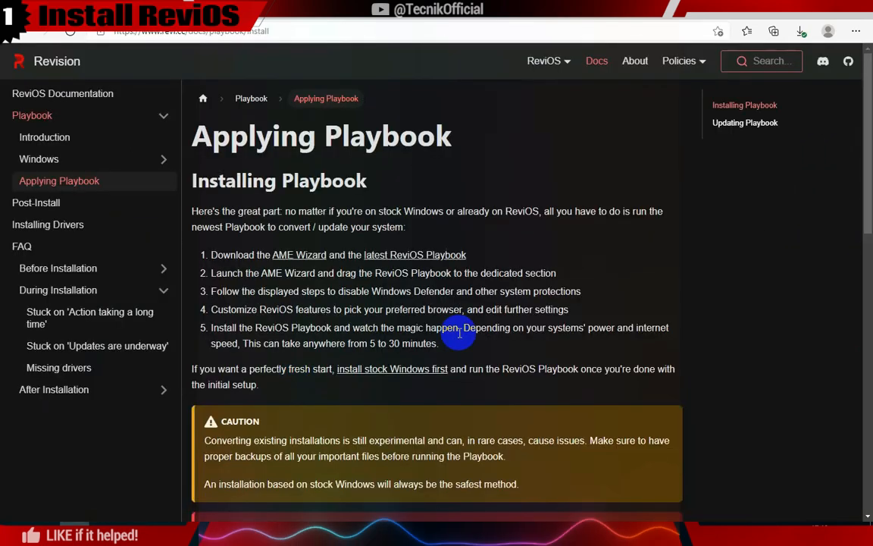
pyautogui.moveTo(452, 316)
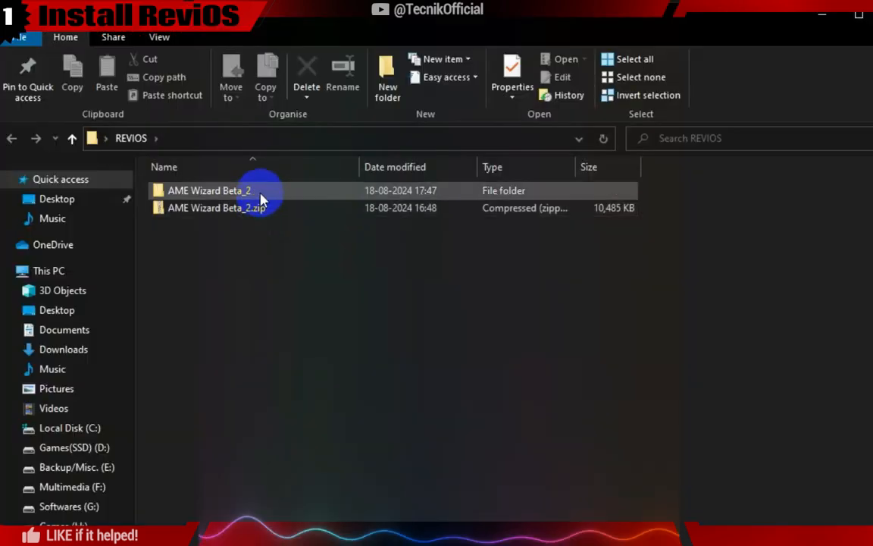
# - Run AME Wizard Beta.exe from the extracted AME Wizard Beta_2 folder
pyautogui.doubleClick(208, 190)
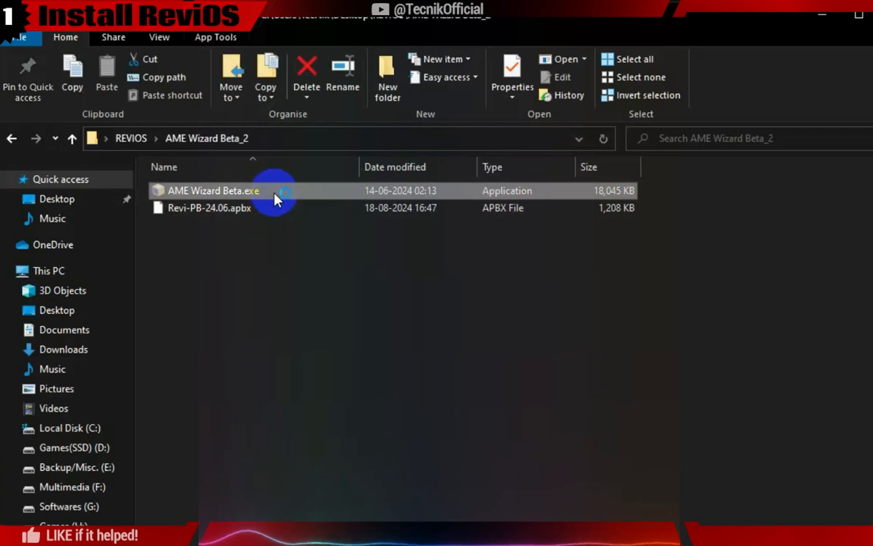
pyautogui.doubleClick(214, 190)
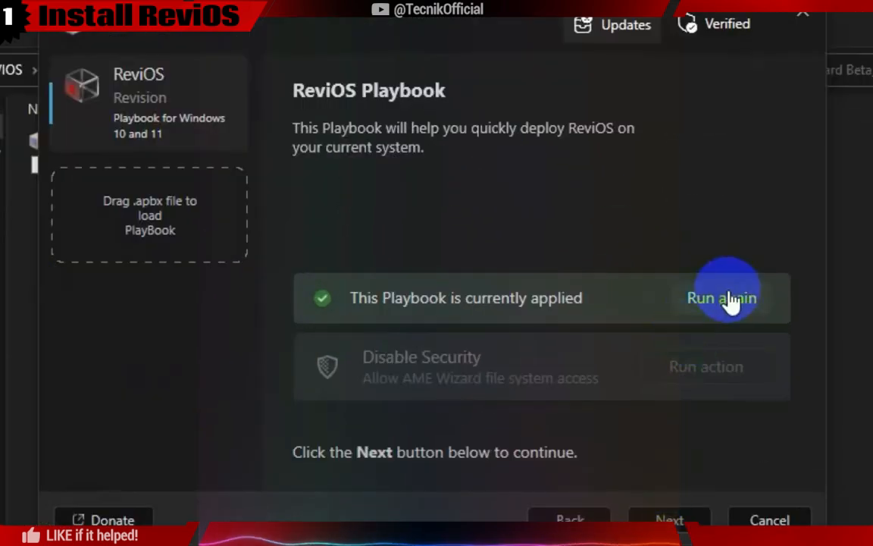
# - Rerun the already applied ReviOS playbook and proceed to the requirements check
pyautogui.click(721, 297)
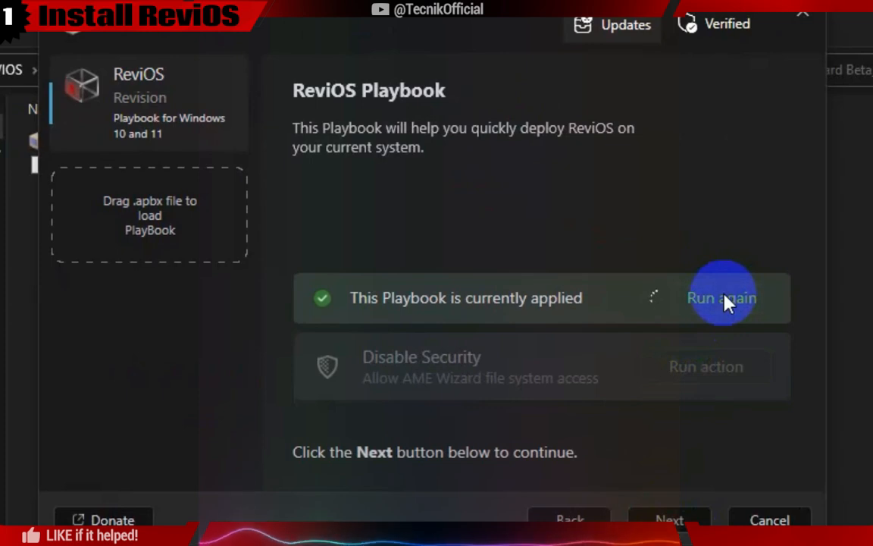
pyautogui.click(721, 297)
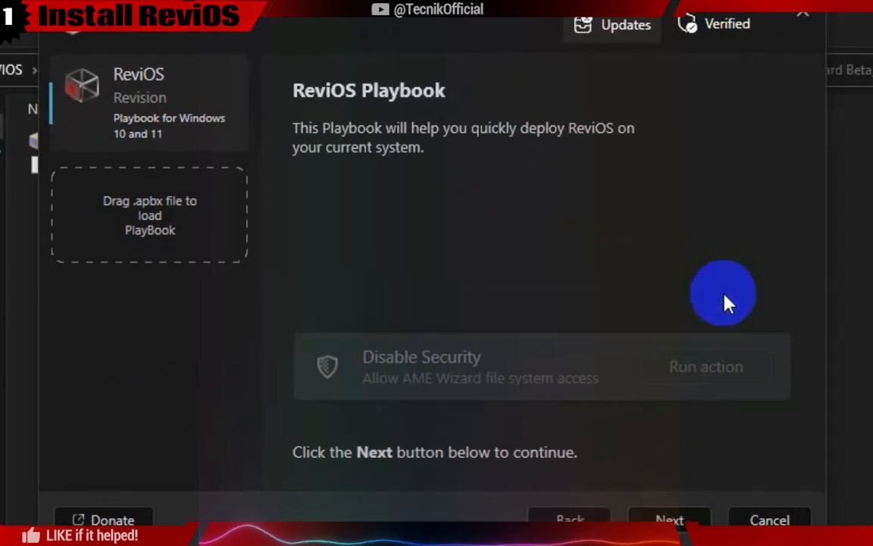
pyautogui.click(669, 519)
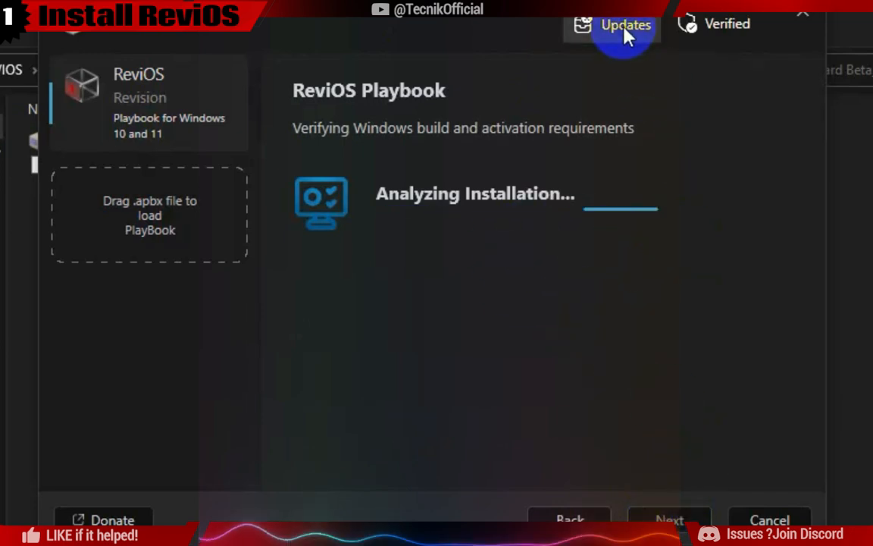
pyautogui.moveTo(710, 26)
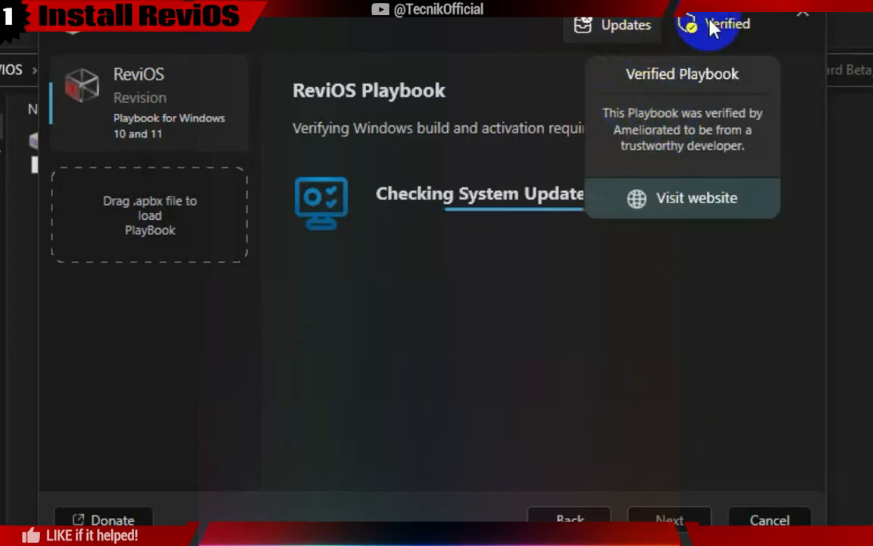
# - Check AME Wizard and ReviOS updates, then continue past requirements and license agreements
pyautogui.click(625, 25)
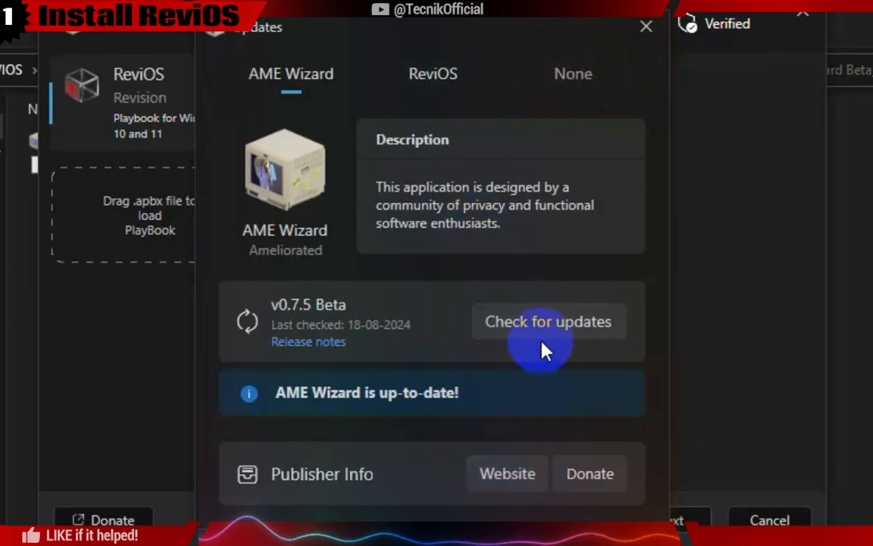
pyautogui.click(432, 74)
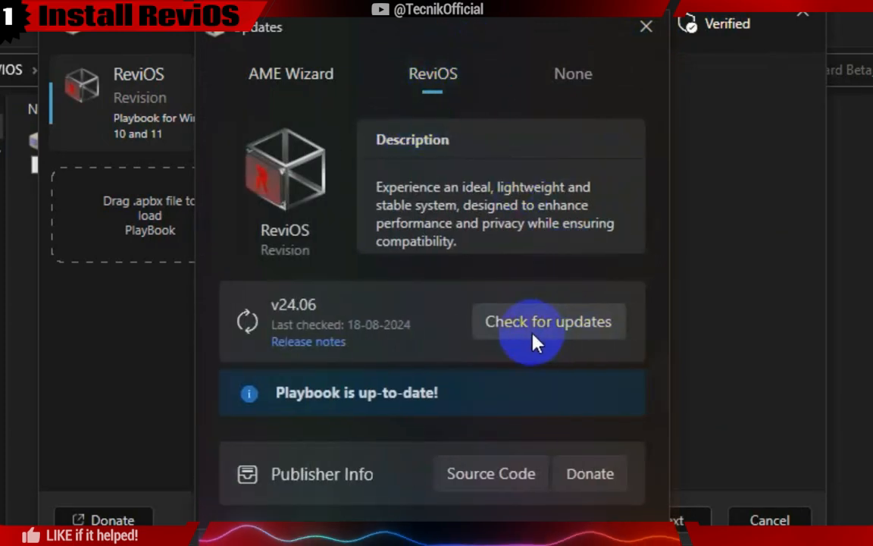
pyautogui.moveTo(462, 223)
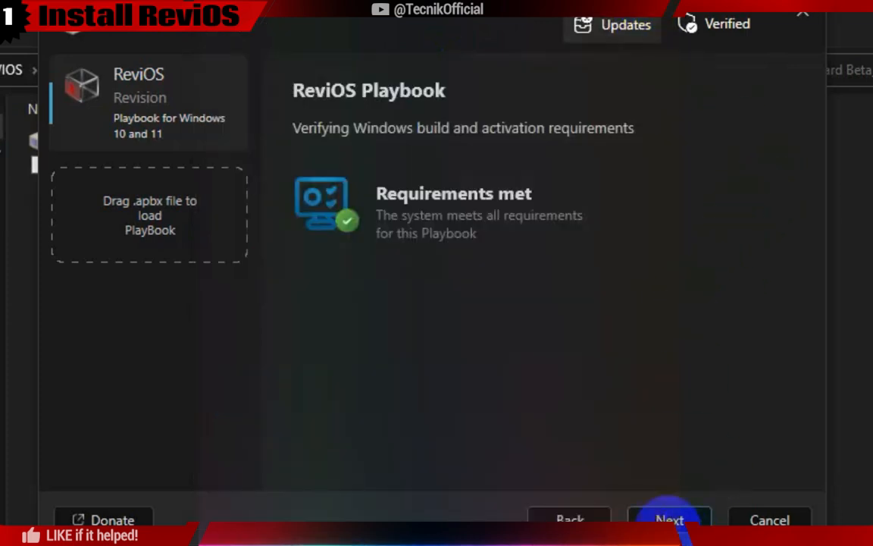
pyautogui.click(669, 518)
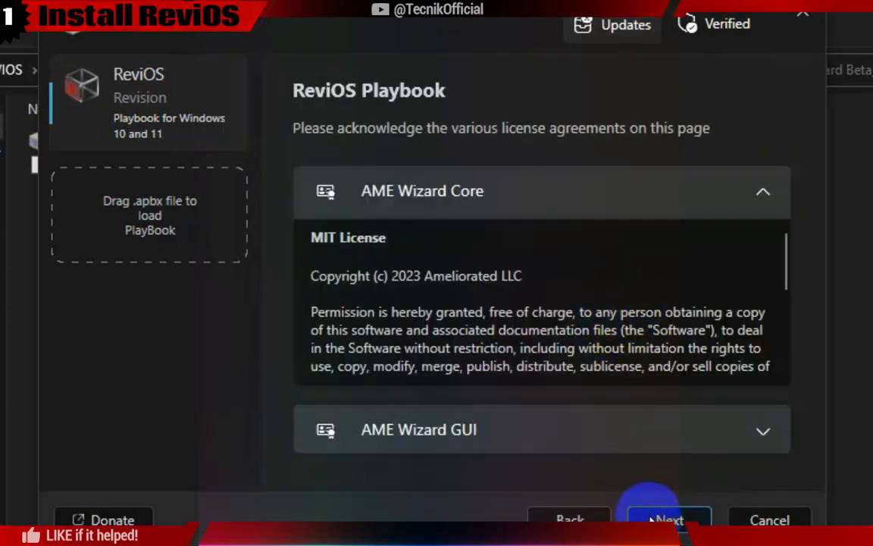
pyautogui.click(668, 519)
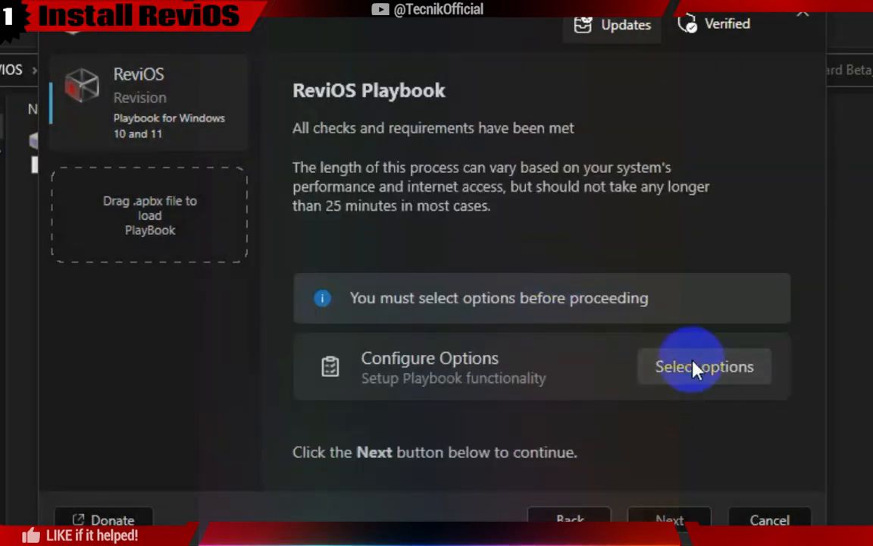
# - Keep Defender disabled, set components and general options including legacy Photo Viewer, and confirm
pyautogui.click(704, 366)
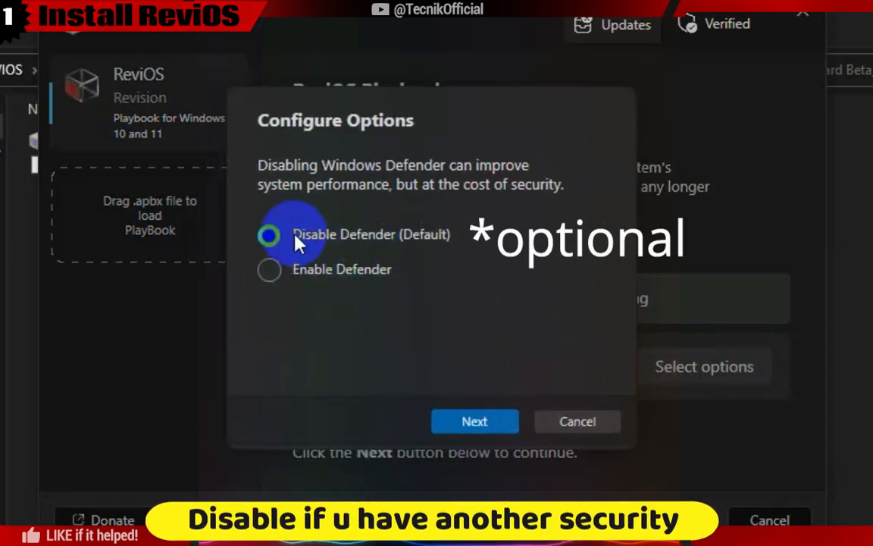
pyautogui.click(474, 420)
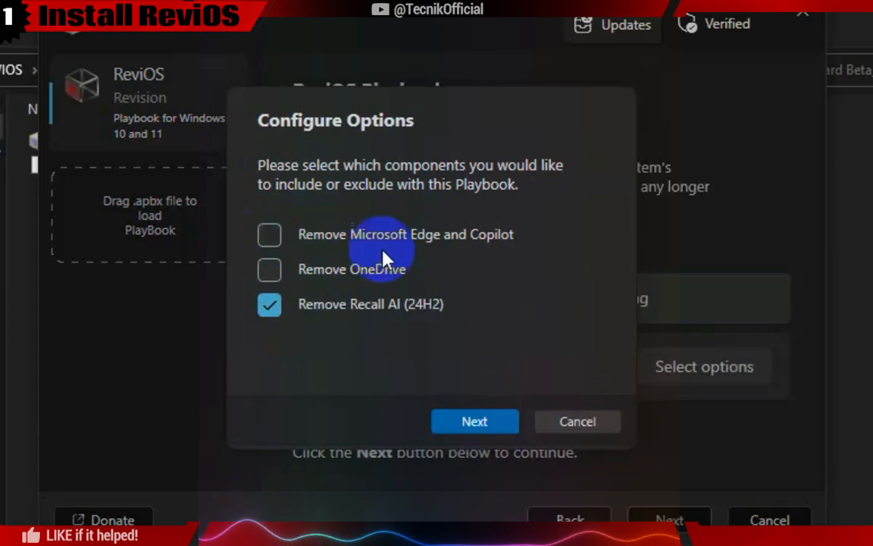
pyautogui.click(475, 421)
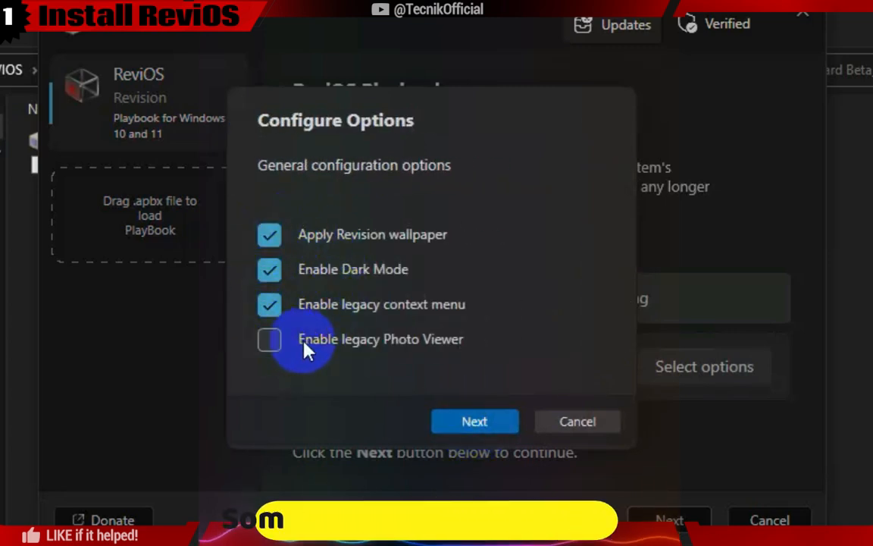
pyautogui.click(475, 421)
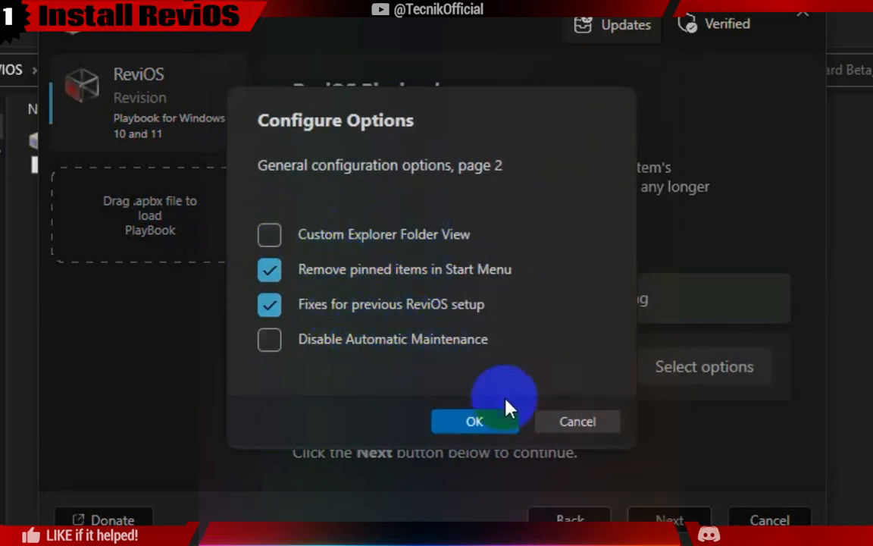
pyautogui.click(474, 421)
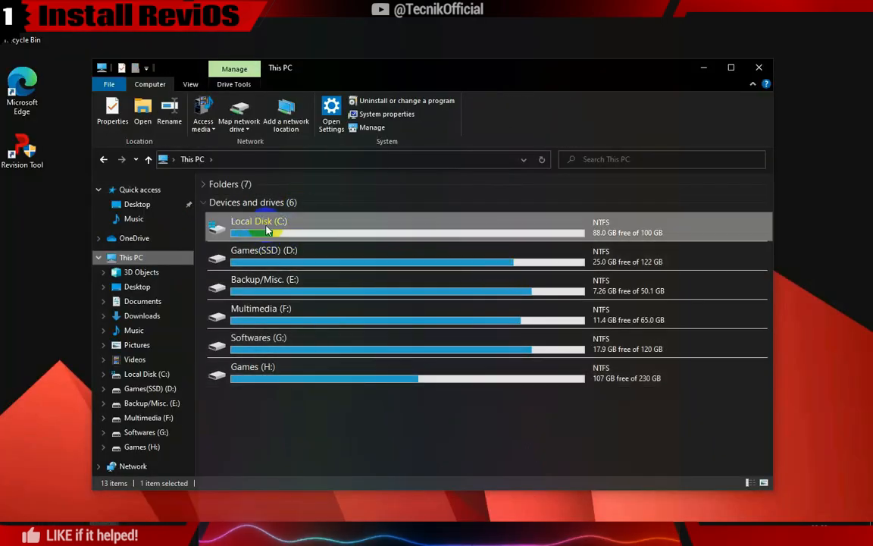
# - Select Local Disk (C:) in This PC
pyautogui.click(112, 110)
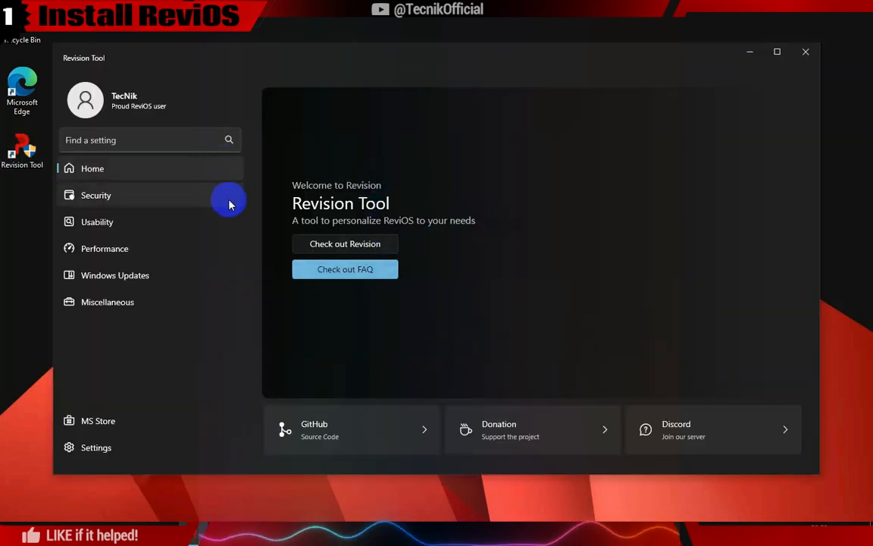
# - Browse Revision Tool's Security, Usability, Performance and Windows Updates pages
pyautogui.click(97, 195)
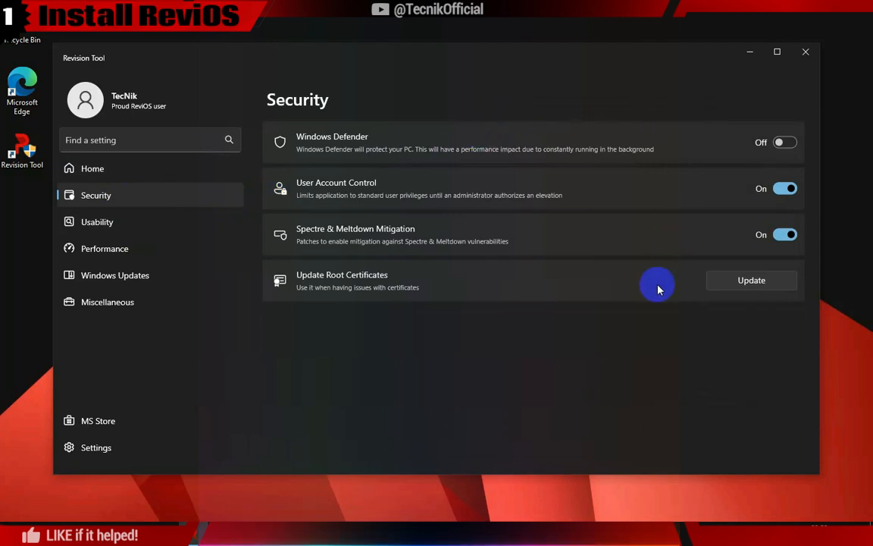
pyautogui.click(97, 222)
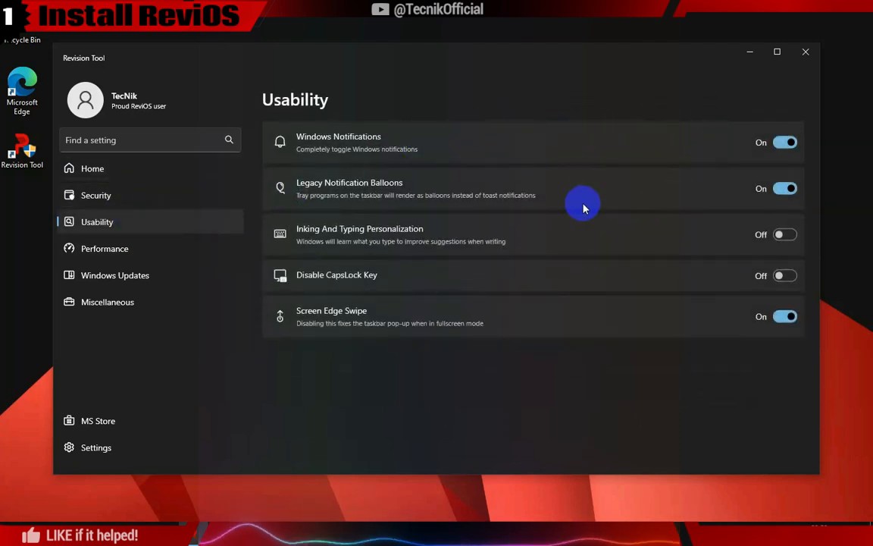
pyautogui.moveTo(584, 249)
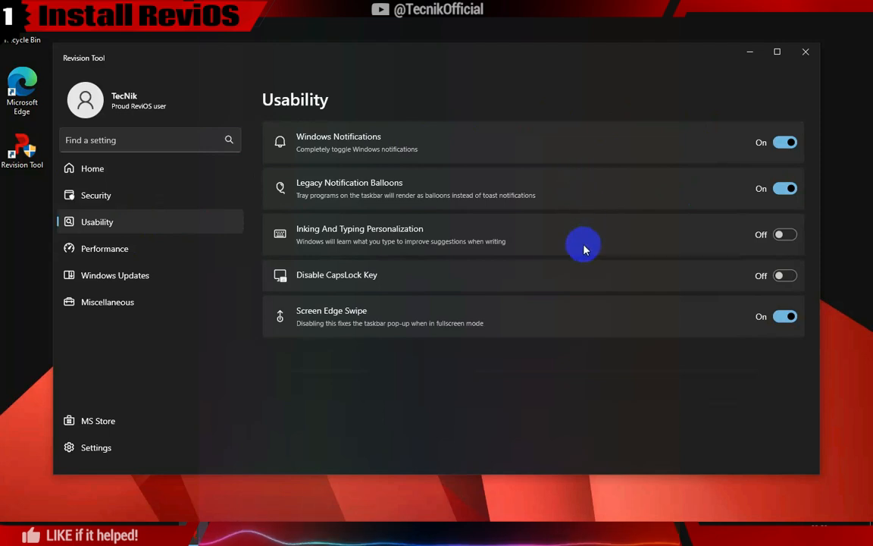
pyautogui.moveTo(573, 319)
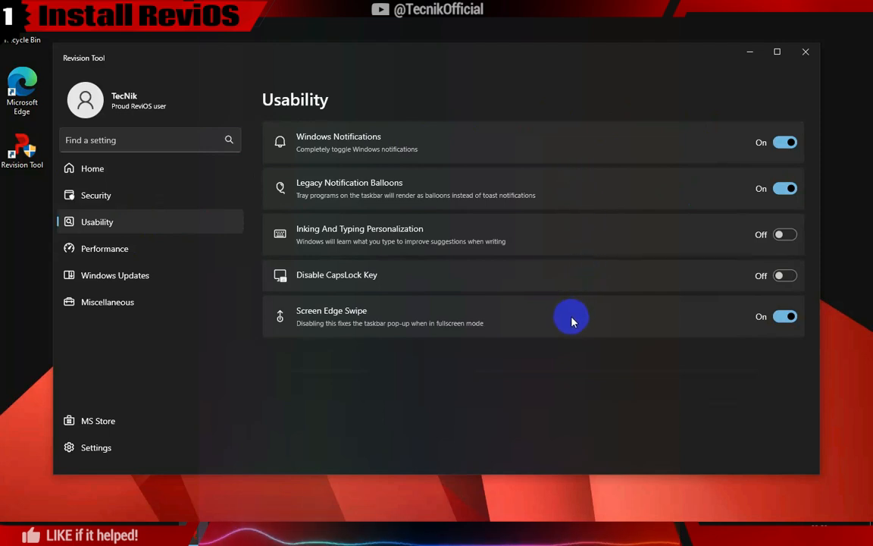
pyautogui.click(105, 247)
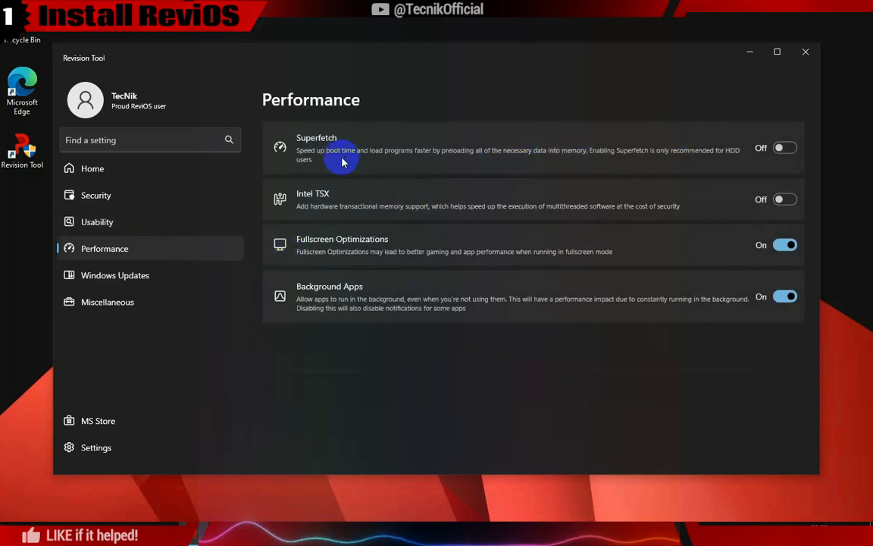
pyautogui.moveTo(666, 153)
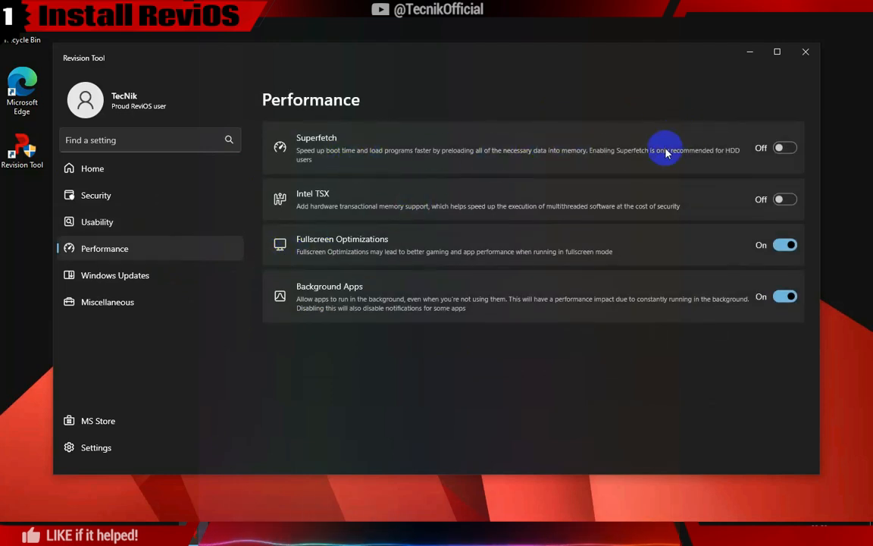
pyautogui.moveTo(330, 210)
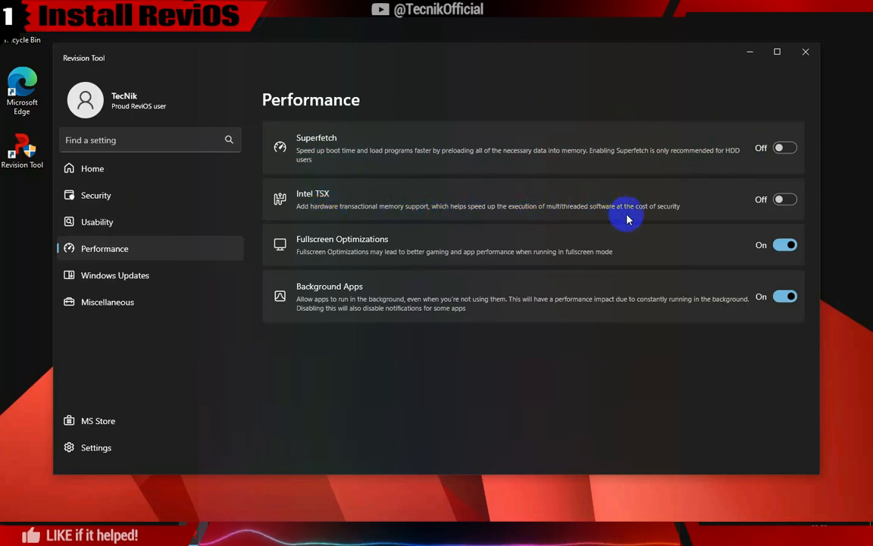
pyautogui.moveTo(669, 216)
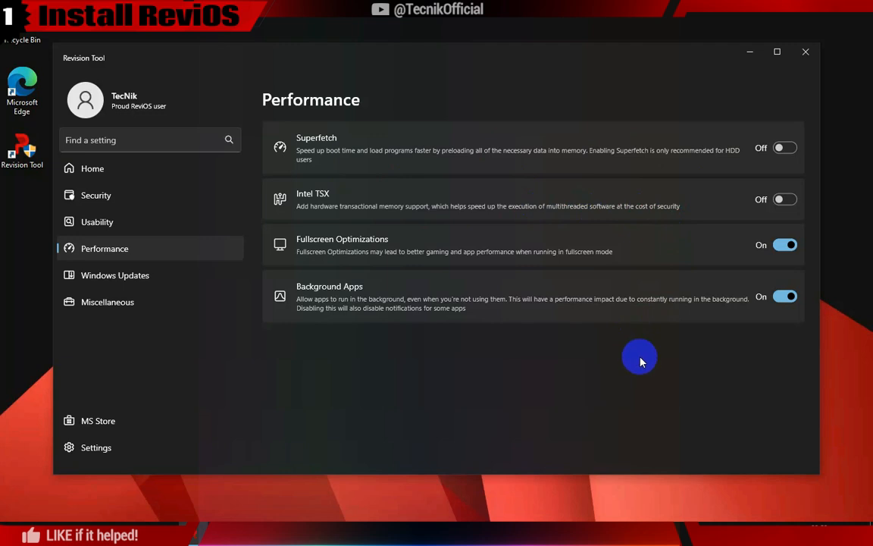
pyautogui.click(114, 275)
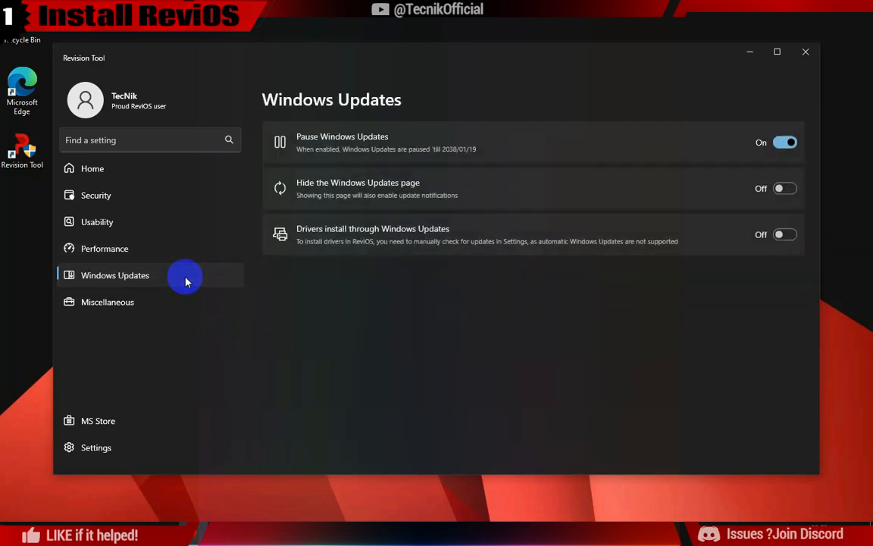
pyautogui.moveTo(481, 257)
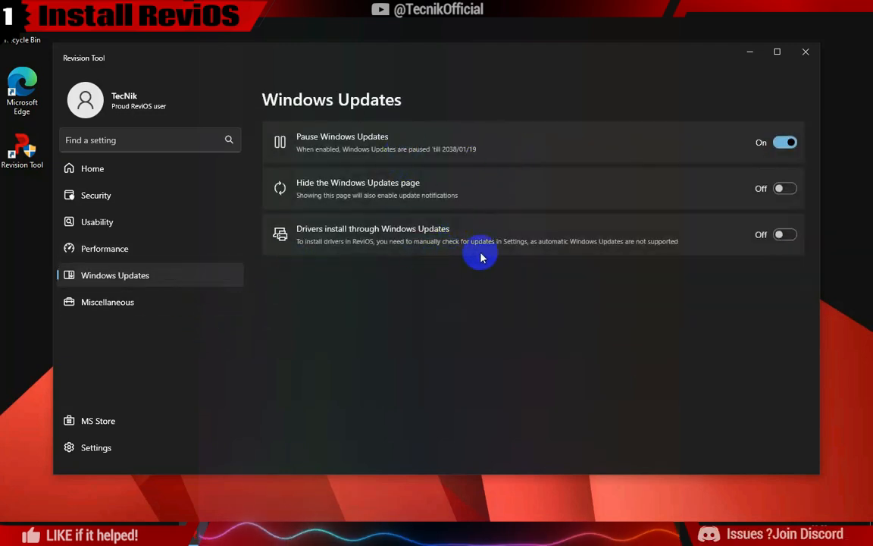
pyautogui.moveTo(595, 174)
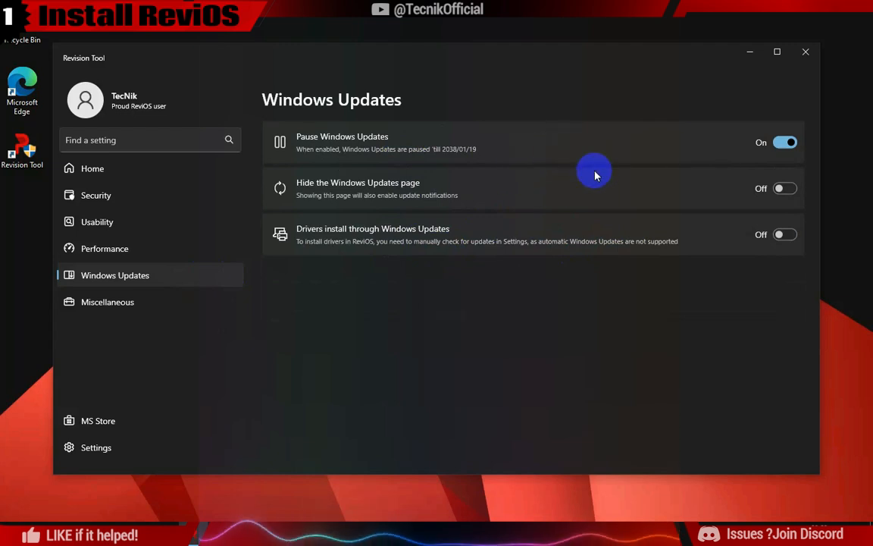
pyautogui.moveTo(669, 258)
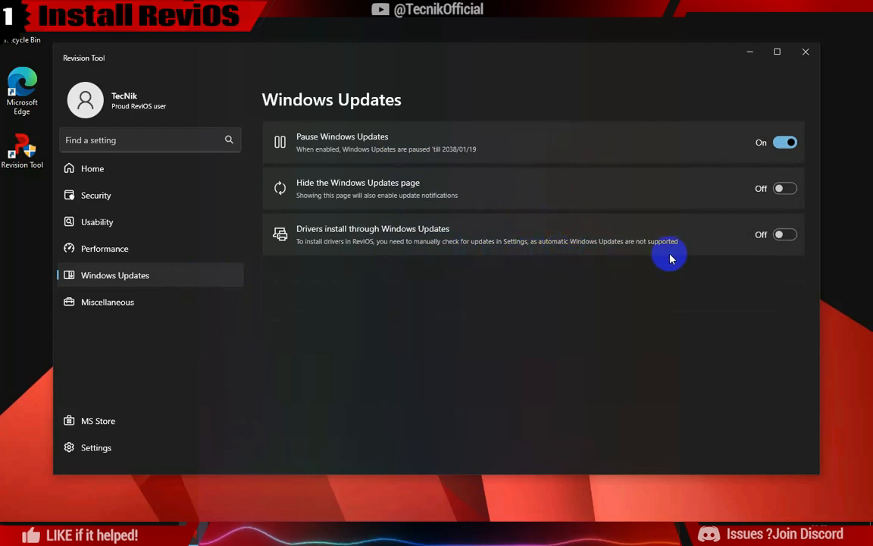
pyautogui.moveTo(205, 298)
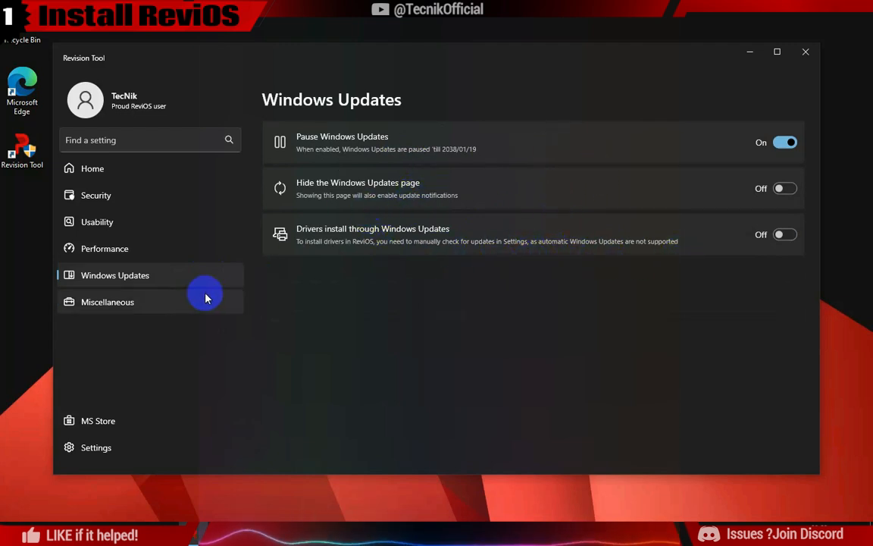
# - Browse the Miscellaneous, MS Store and Settings pages, then close Revision Tool
pyautogui.click(106, 301)
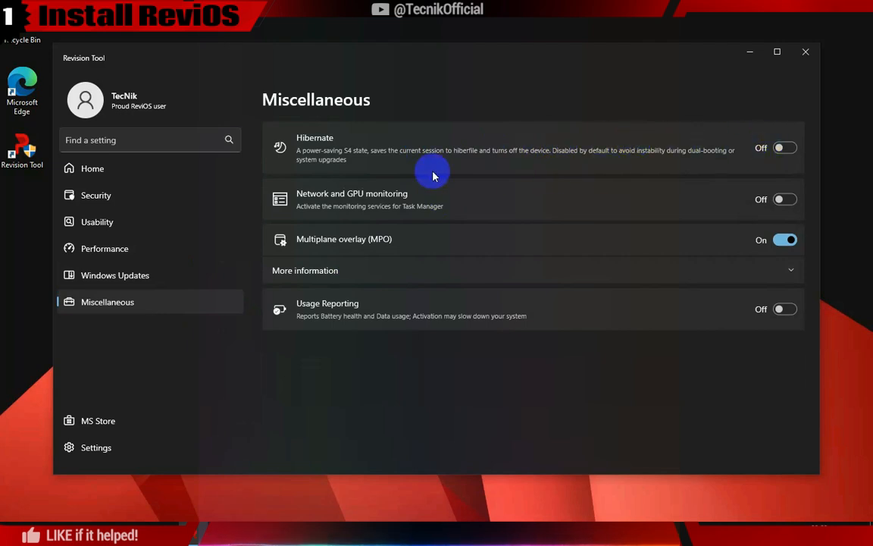
pyautogui.moveTo(538, 250)
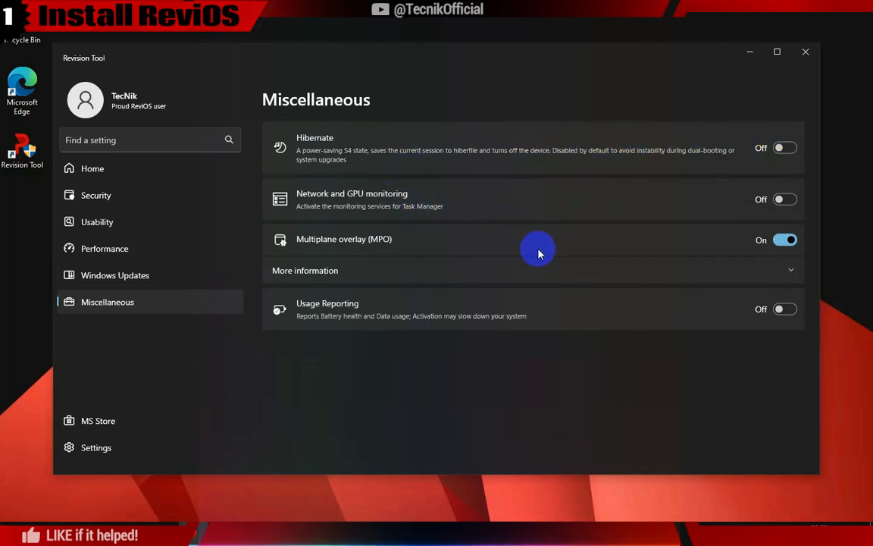
pyautogui.moveTo(102, 292)
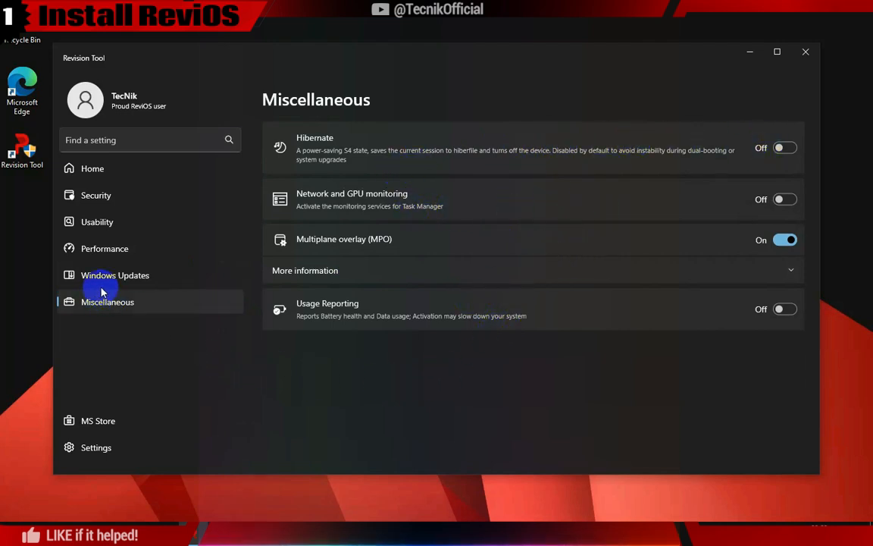
pyautogui.click(97, 421)
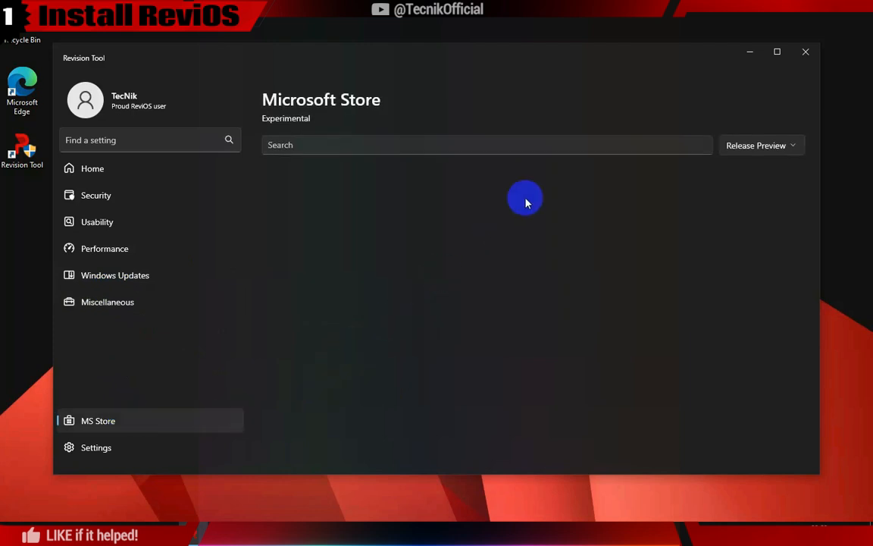
pyautogui.click(96, 447)
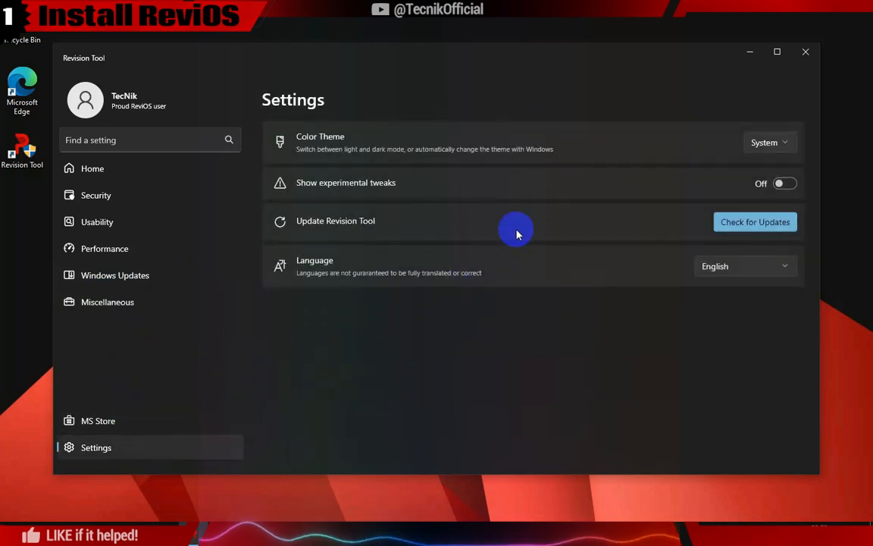
pyautogui.moveTo(599, 396)
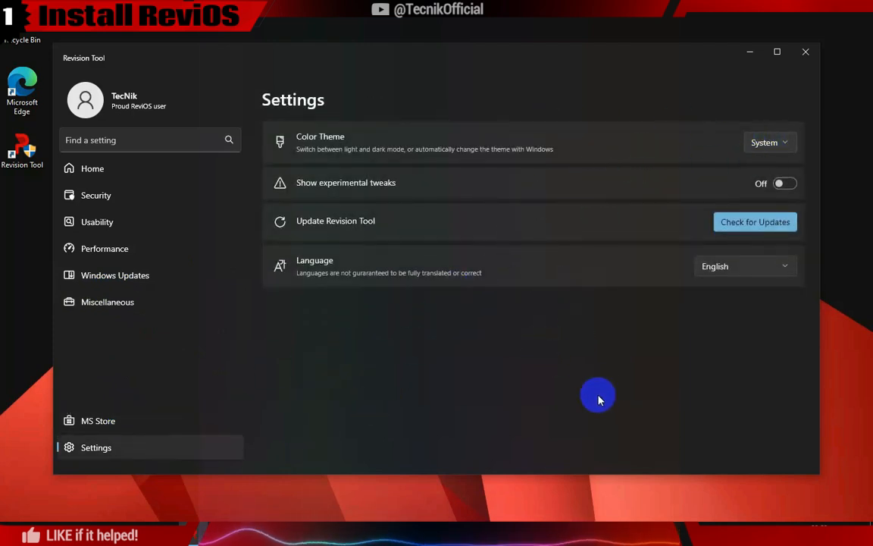
pyautogui.moveTo(152, 167)
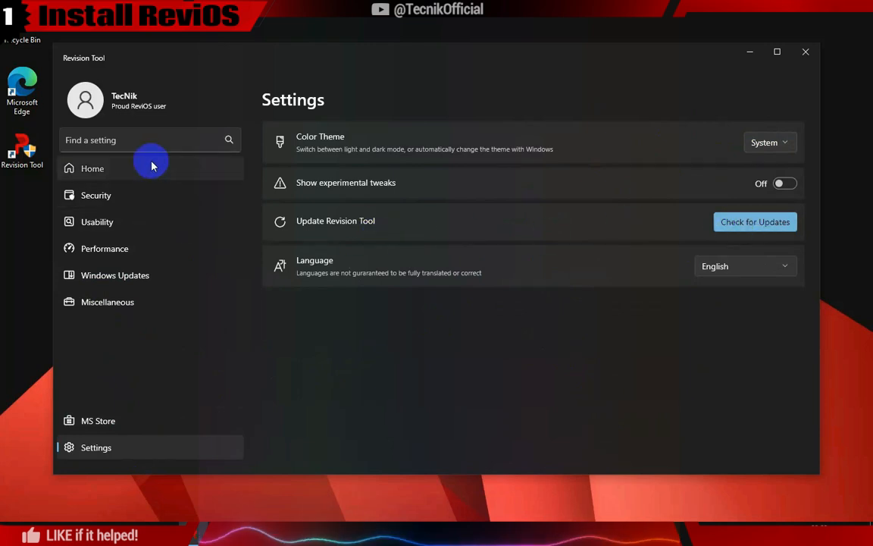
pyautogui.click(93, 169)
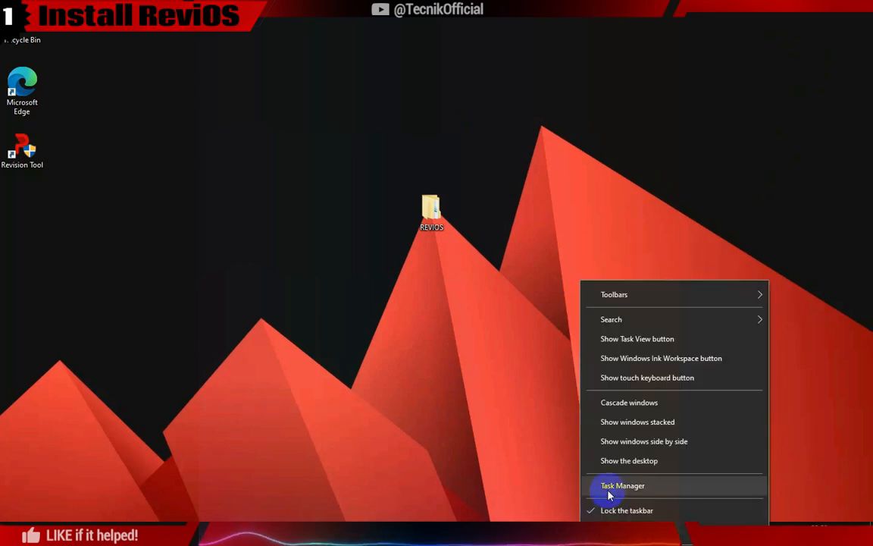
# - Open Task Manager, scroll the Processes list, then close it
pyautogui.click(622, 485)
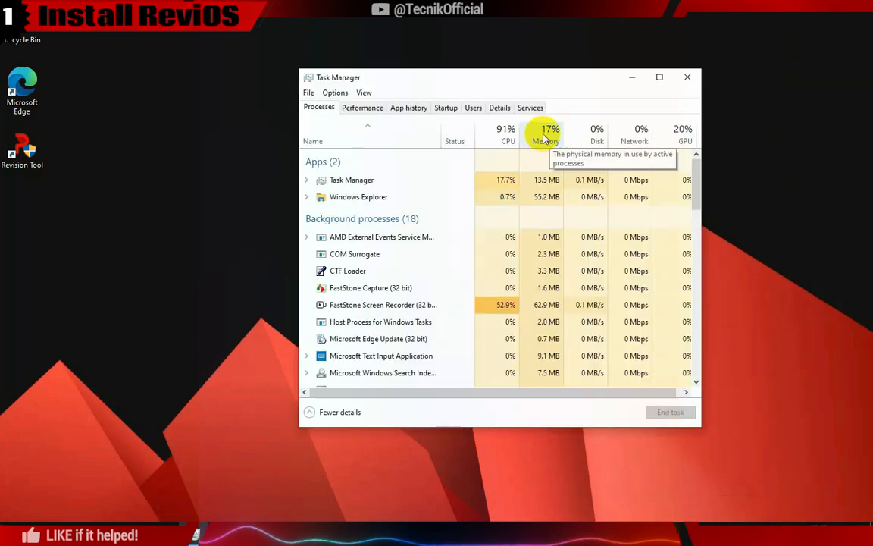
pyautogui.scroll(-3)
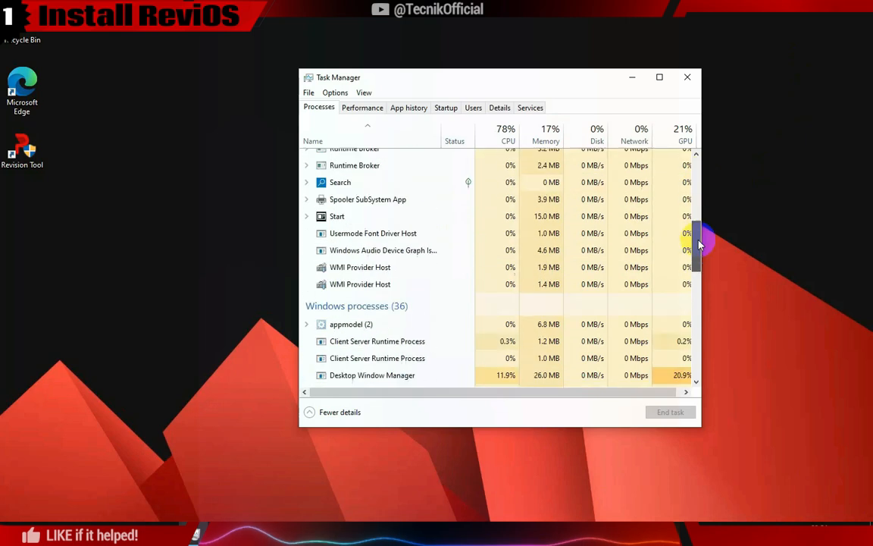
pyautogui.scroll(-3)
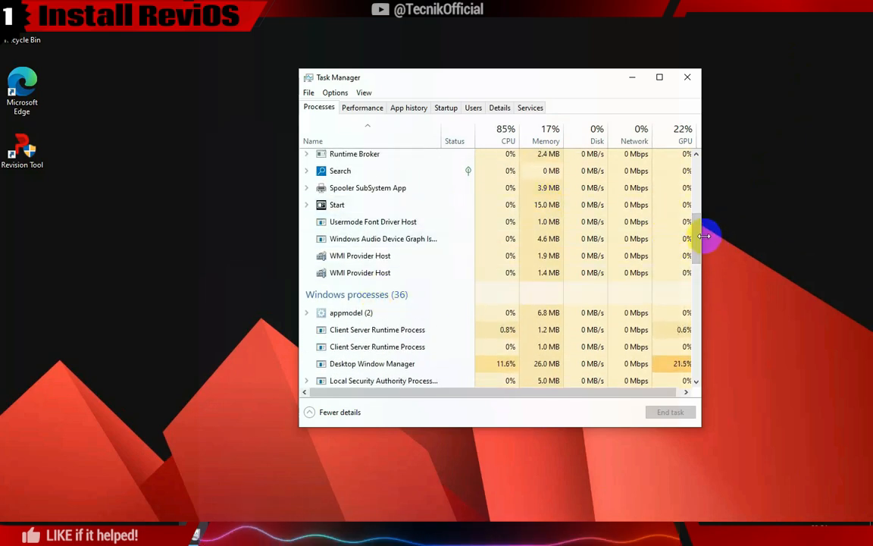
pyautogui.click(687, 76)
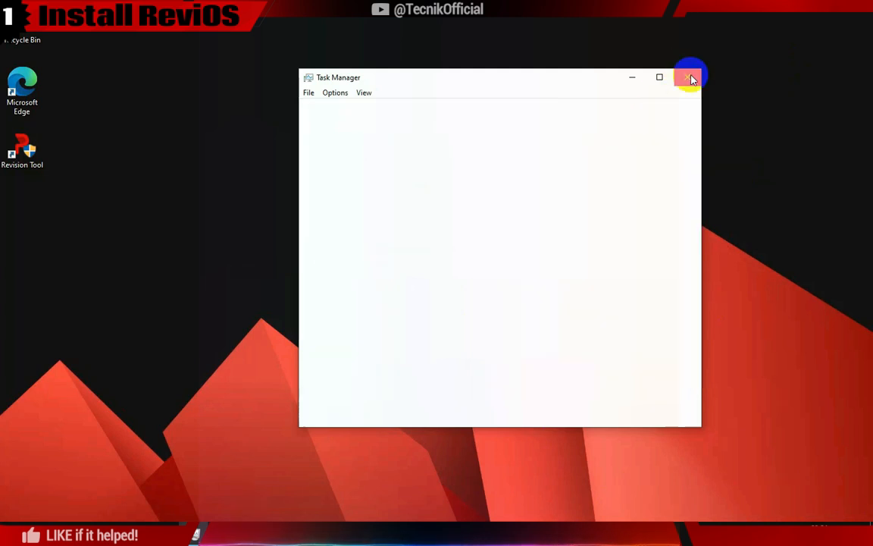
pyautogui.click(689, 77)
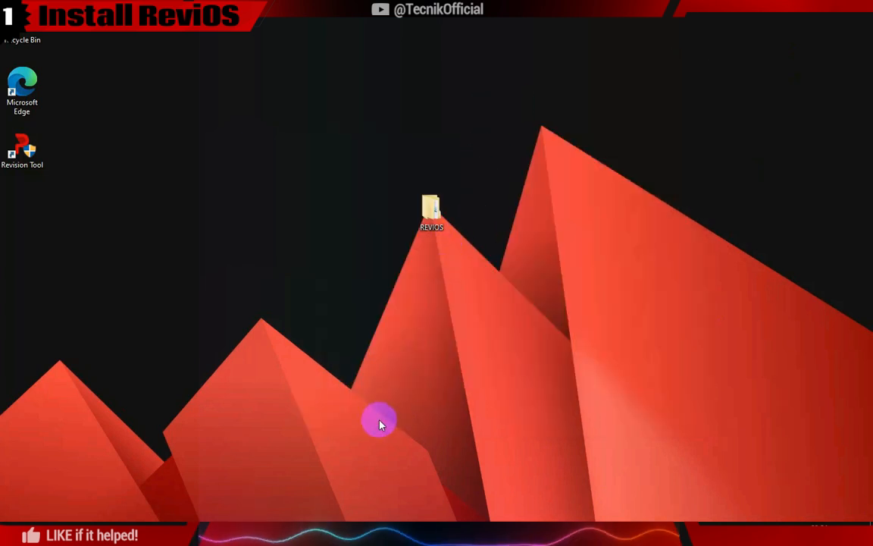
pyautogui.moveTo(444, 309)
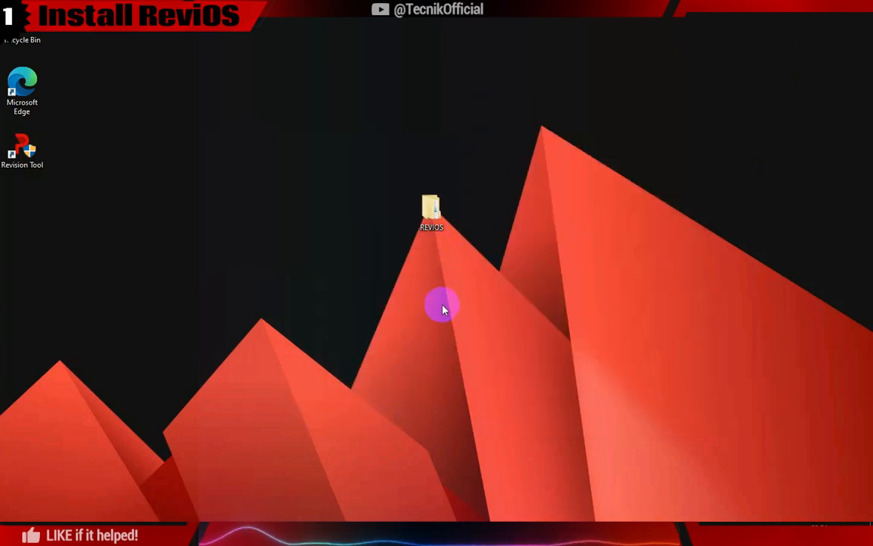
# - Scroll the meetrevision/playbook README from releases down to Getting Started
pyautogui.doubleClick(431, 208)
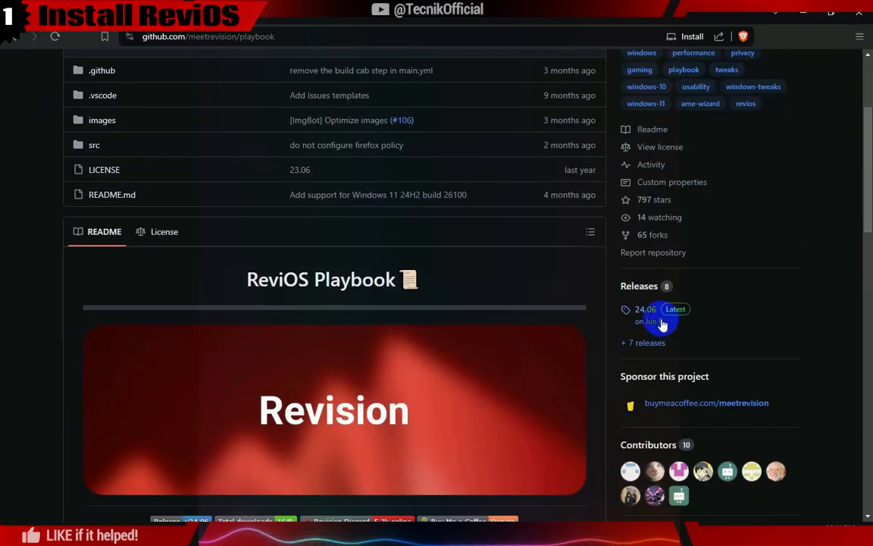
pyautogui.scroll(-3)
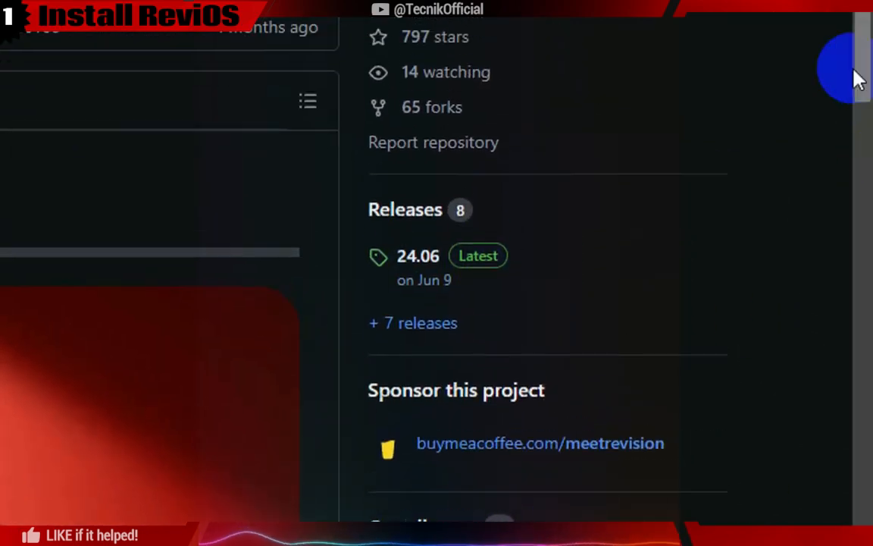
pyautogui.scroll(-3)
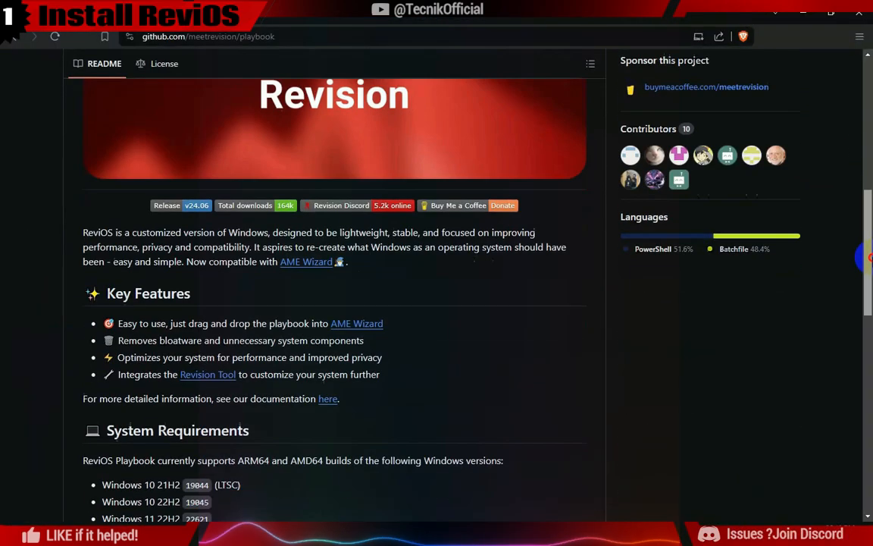
pyautogui.scroll(-3)
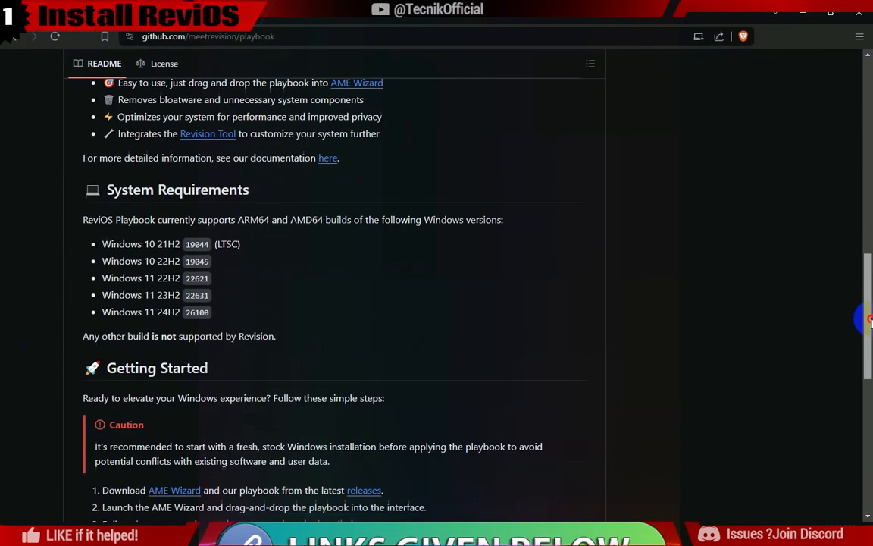
pyautogui.scroll(-3)
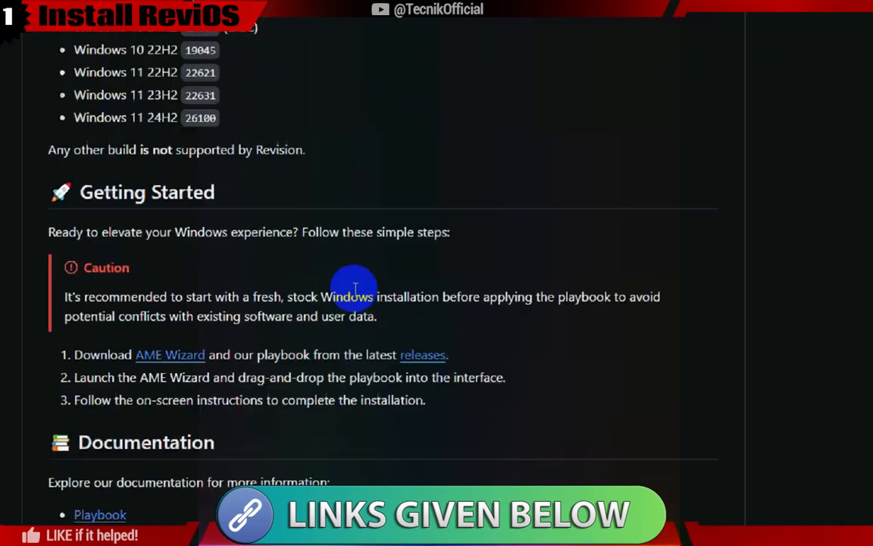